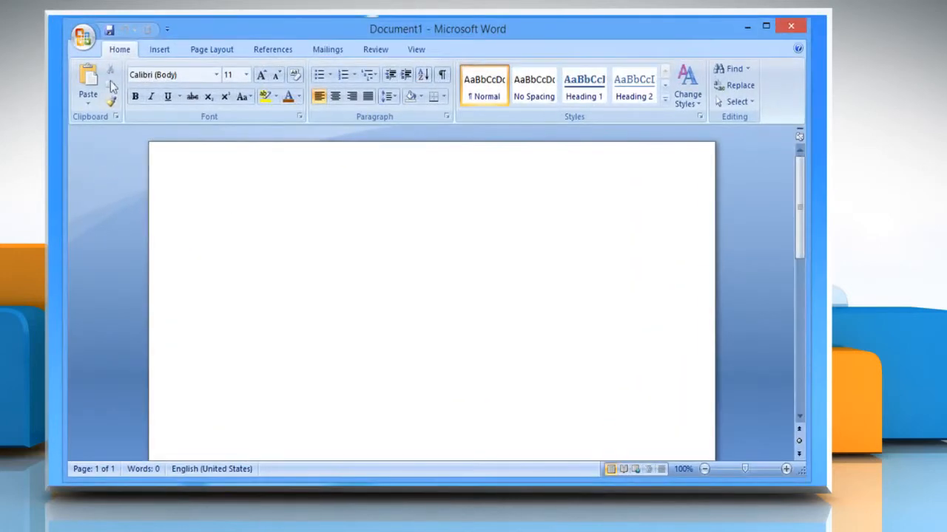
Open the SMART PC CARE document from Documents via the Office button.
left_click(77, 36)
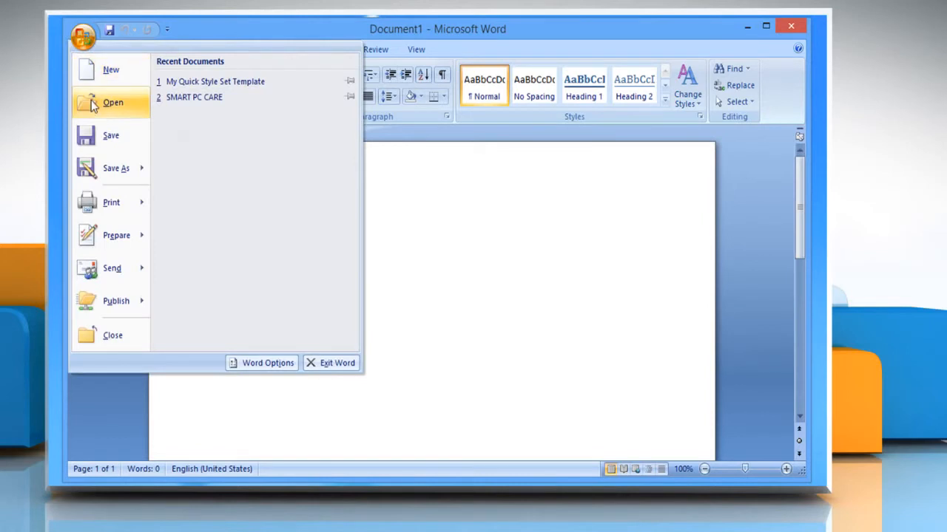
left_click(112, 102)
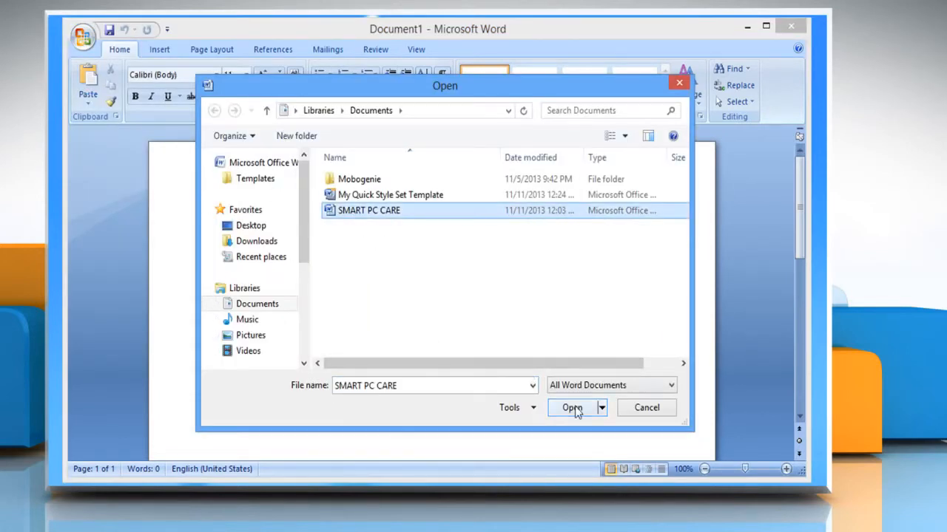
left_click(570, 407)
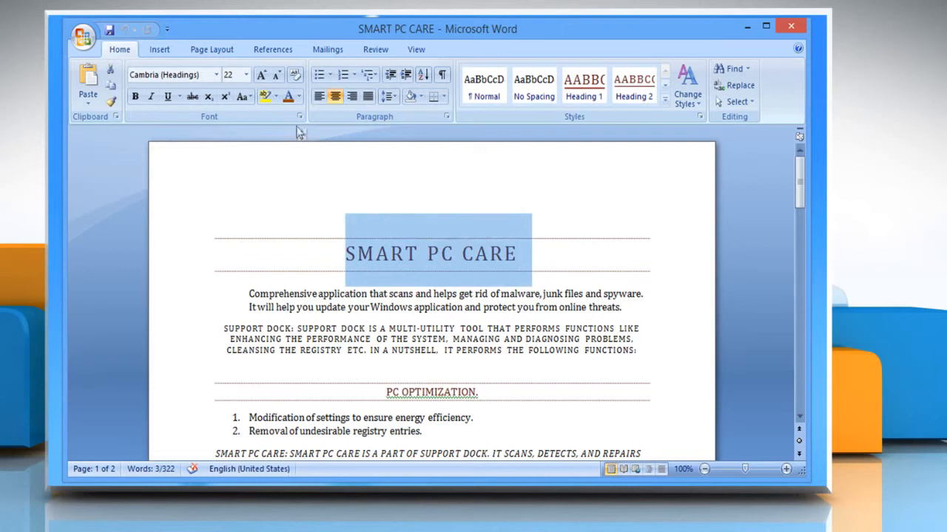
Enlarge and recolour the SMART PC CARE heading, then save it as Quick Style 'Document Title'.
left_click(261, 74)
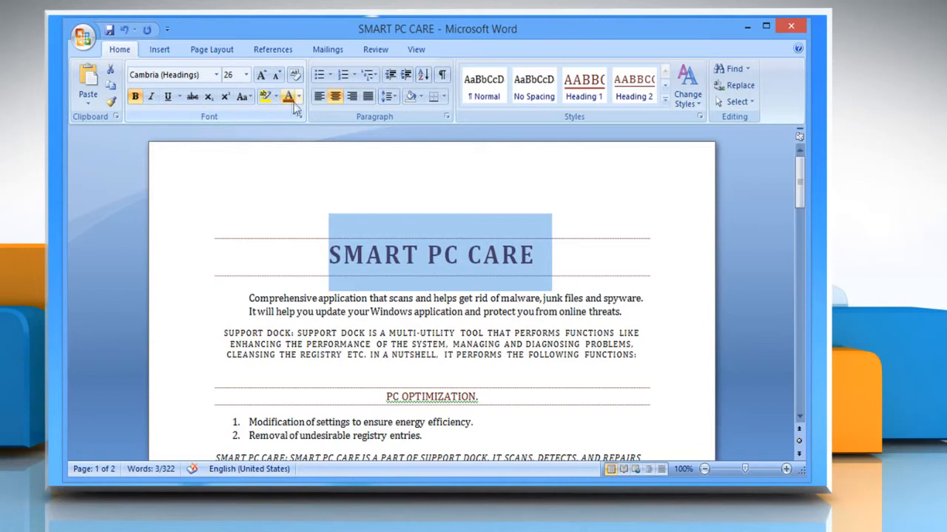
left_click(299, 96)
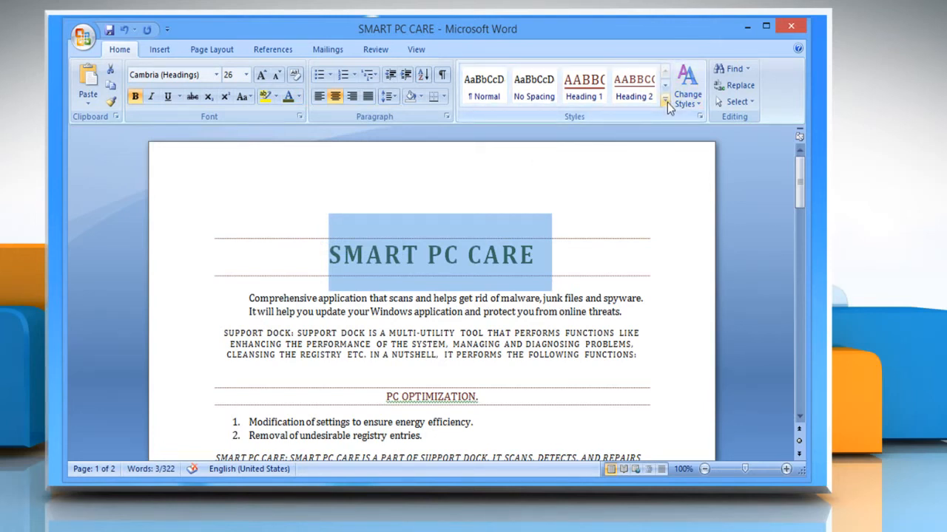
left_click(665, 101)
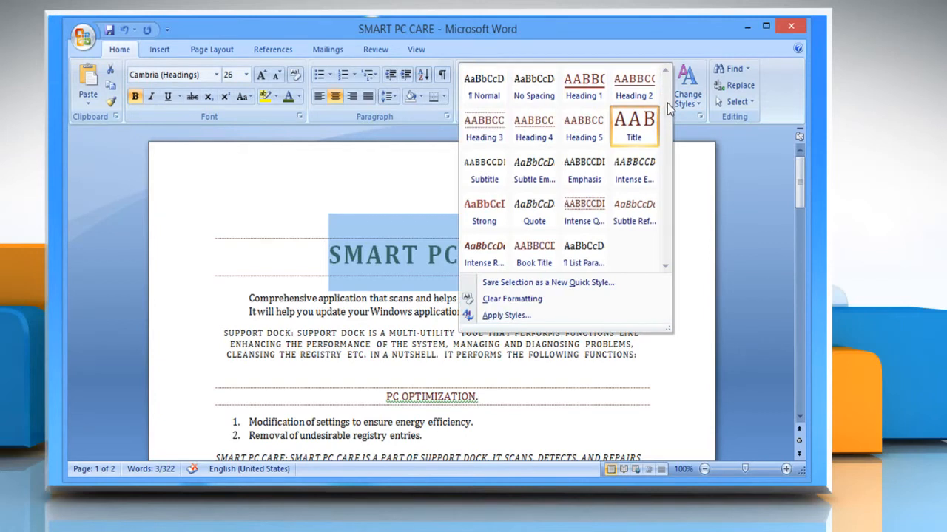
mouse_move(553, 283)
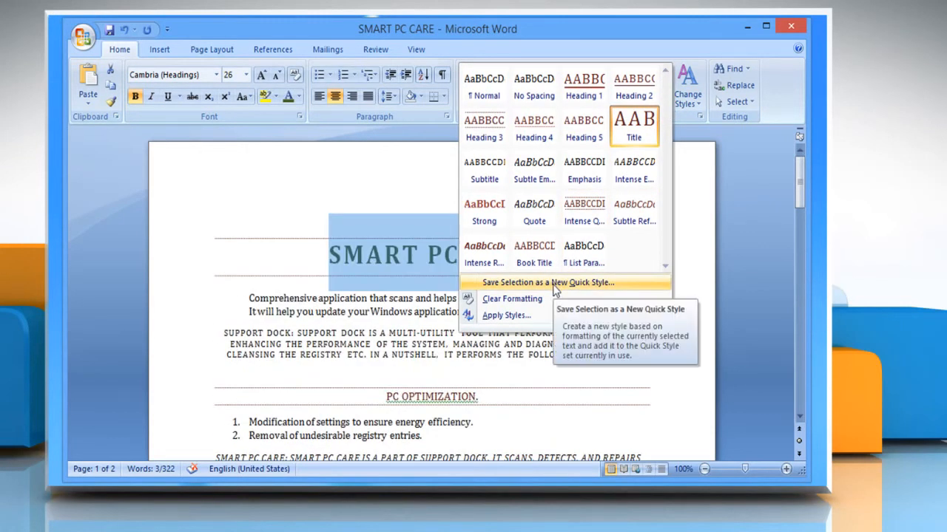
left_click(541, 282)
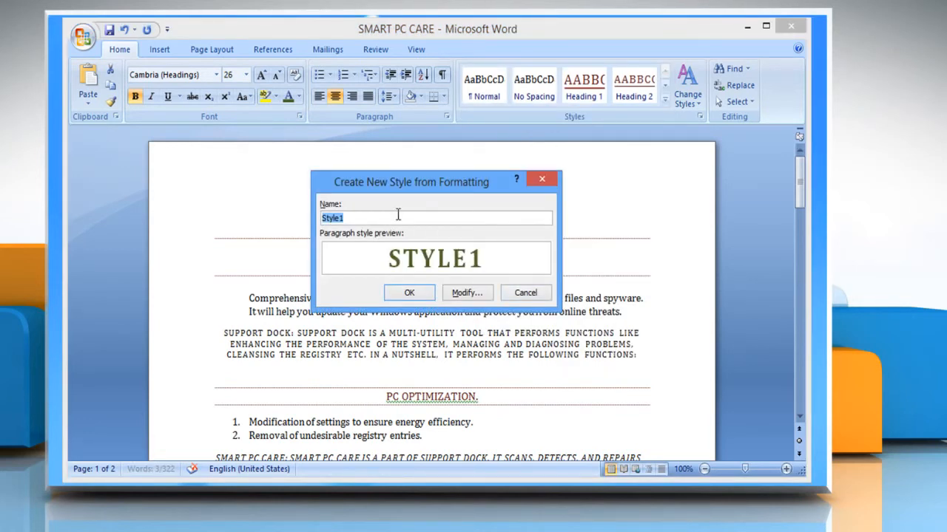
type("Document")
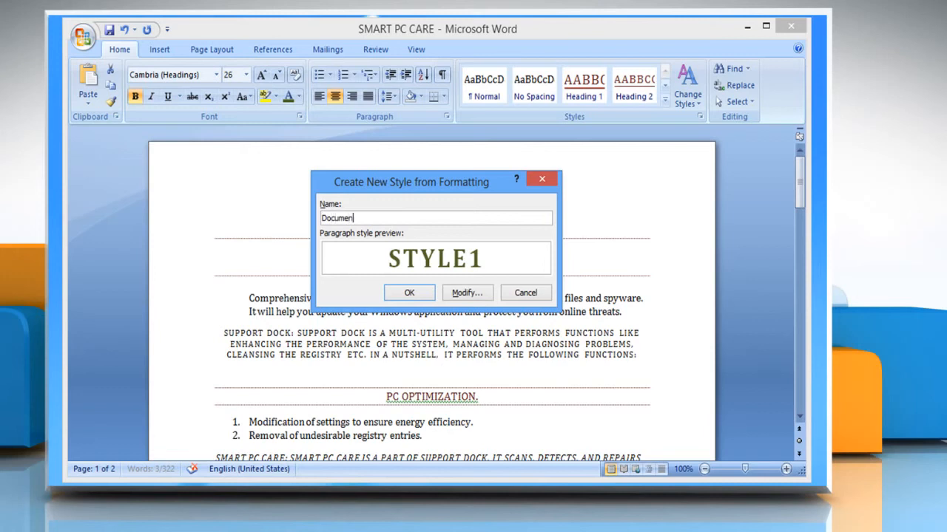
type("Title")
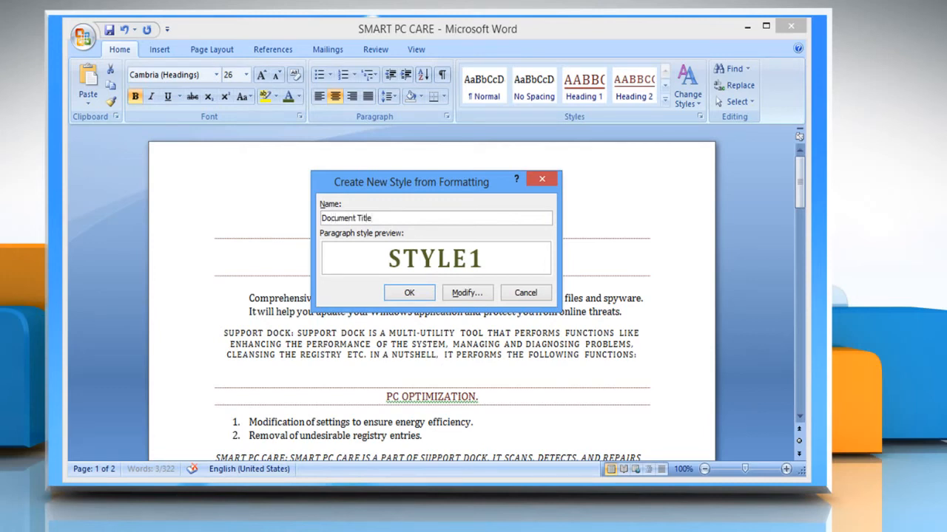
left_click(409, 293)
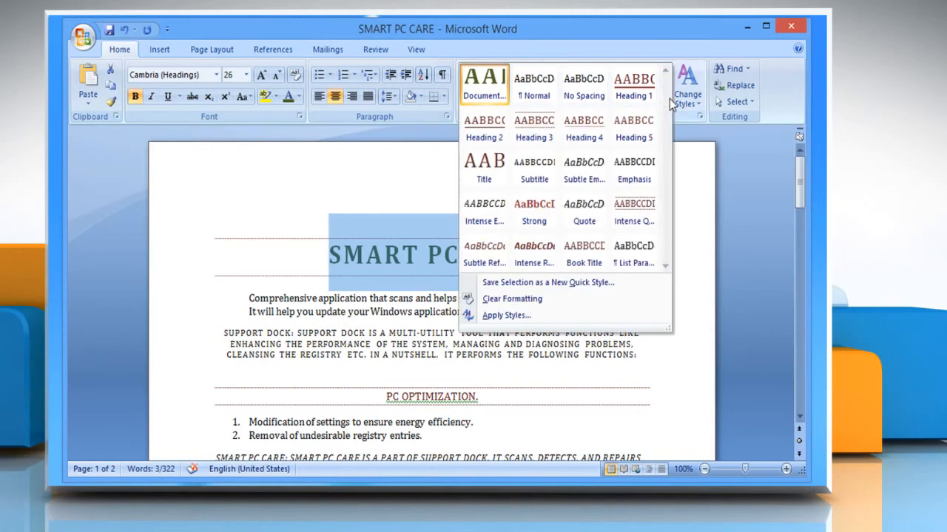
mouse_move(483, 85)
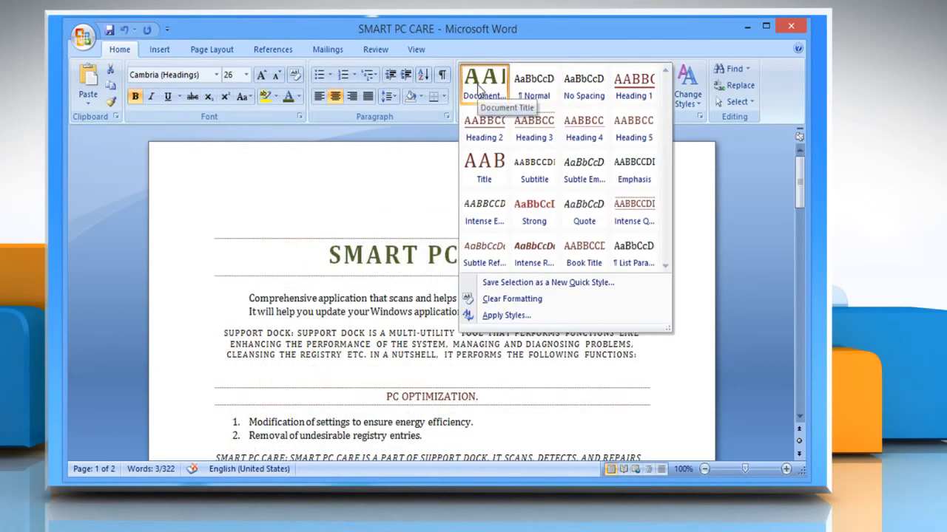